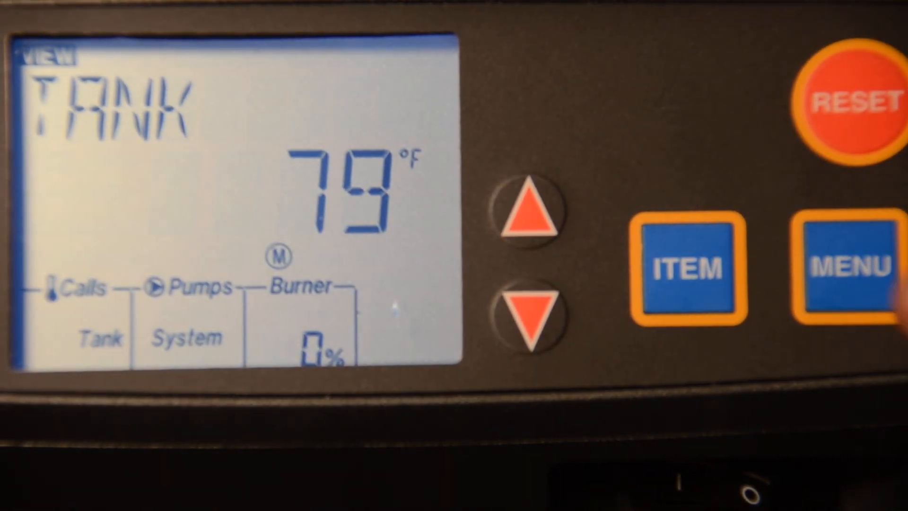
Enter ADJUST MENU and step into its settings toward SYS PURGE 0:20 min.
{"action": "left_click", "coordinate": [854, 270]}
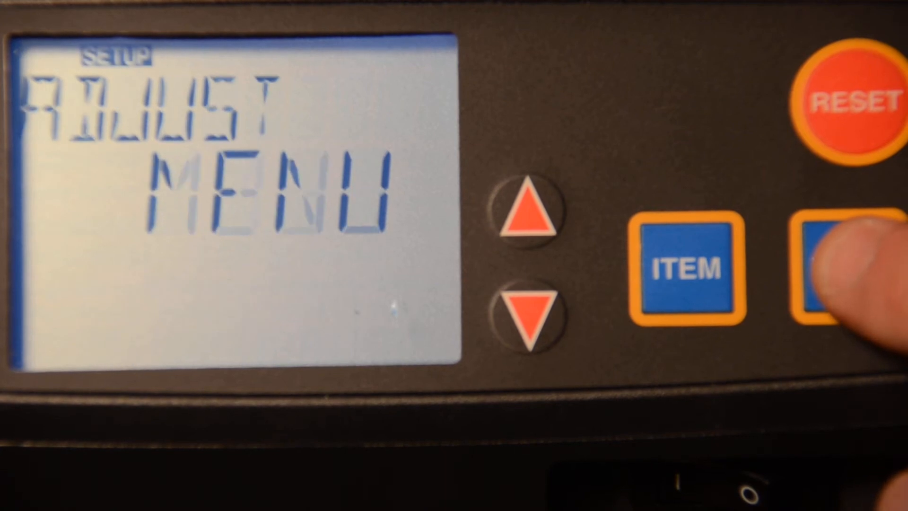
{"action": "left_click", "coordinate": [846, 269]}
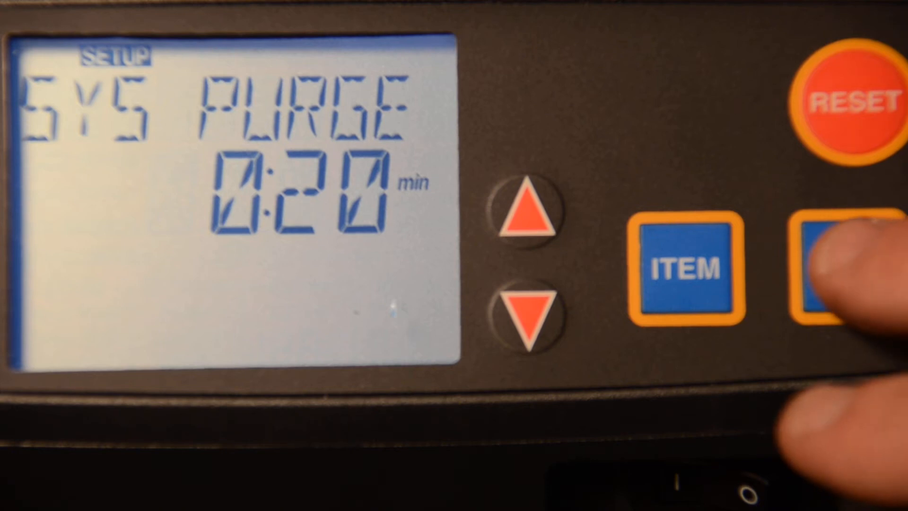
{"action": "left_click", "coordinate": [845, 269]}
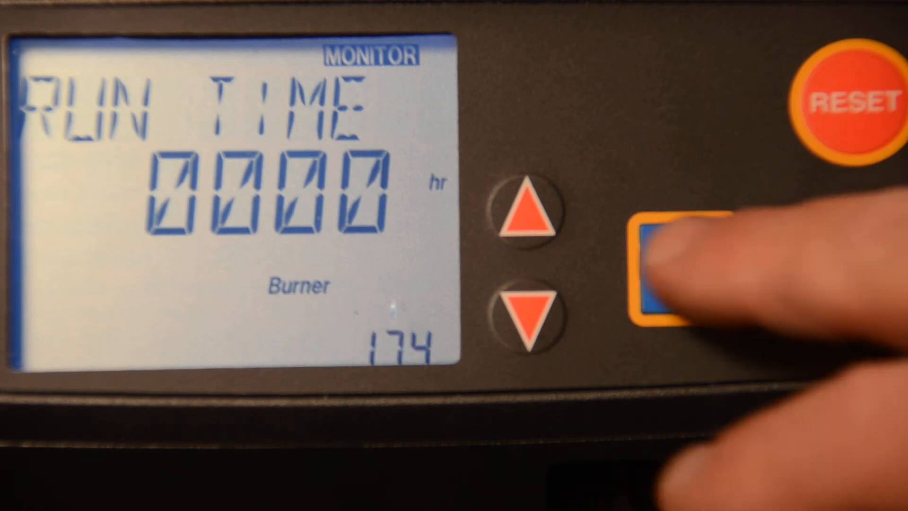
Step through burner run time 0000 hr, cycles 0001 and DHW pump run time 0000 hr.
{"action": "left_click", "coordinate": [682, 268]}
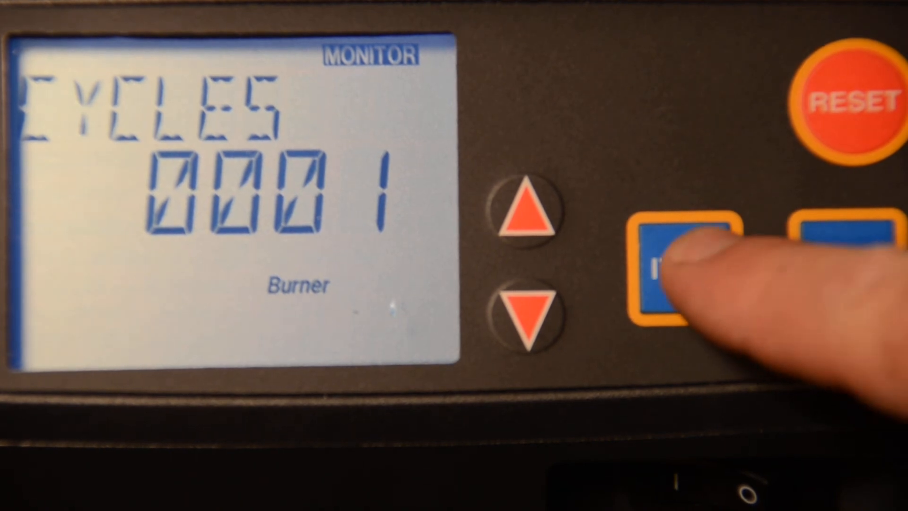
{"action": "left_click", "coordinate": [680, 270]}
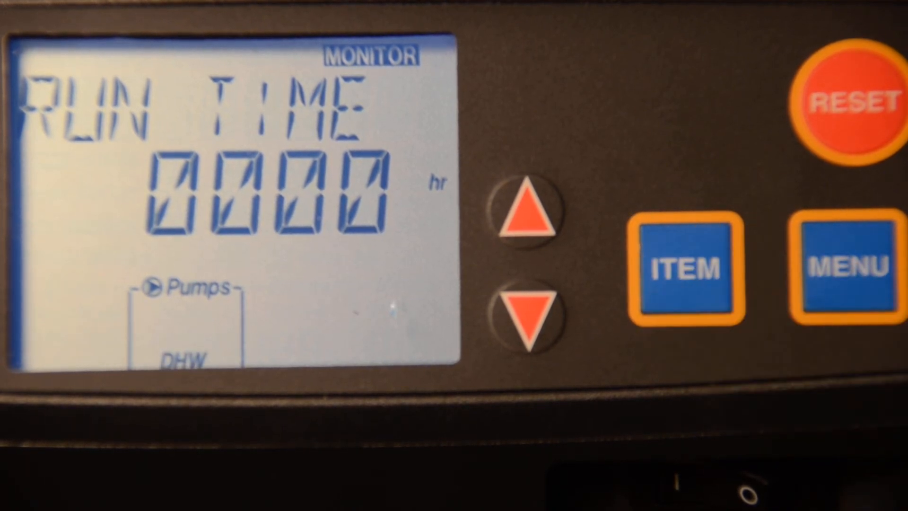
{"action": "left_click", "coordinate": [682, 267]}
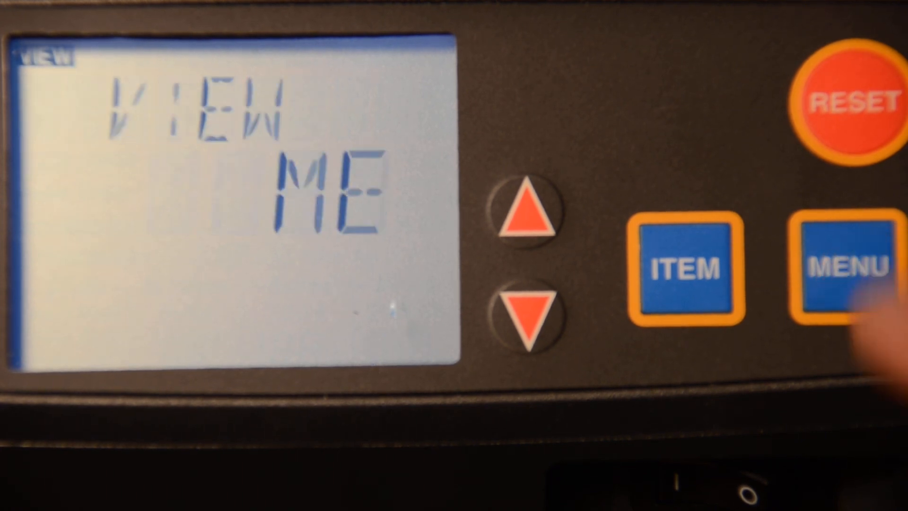
Show tank 79°F, boiler inlet 79°F and boiler ΔT 0°F readings in turn.
{"action": "left_click", "coordinate": [845, 266]}
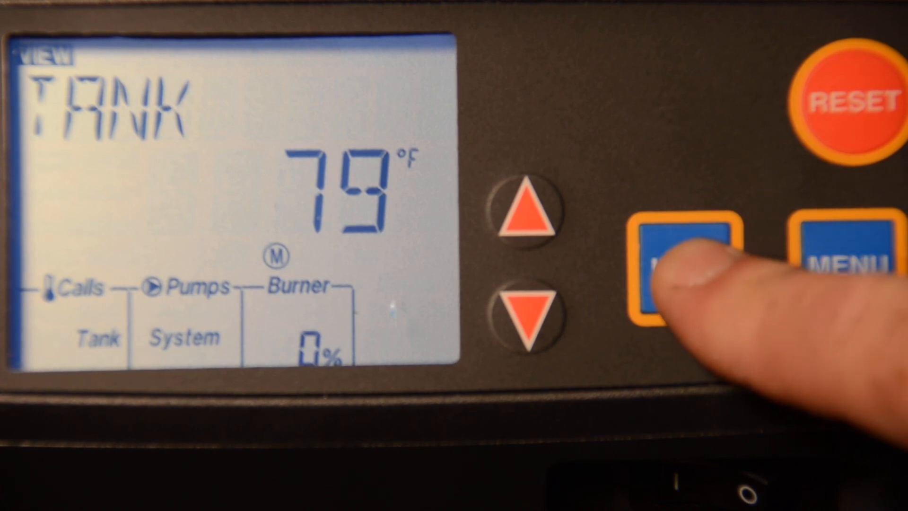
{"action": "left_click", "coordinate": [683, 267]}
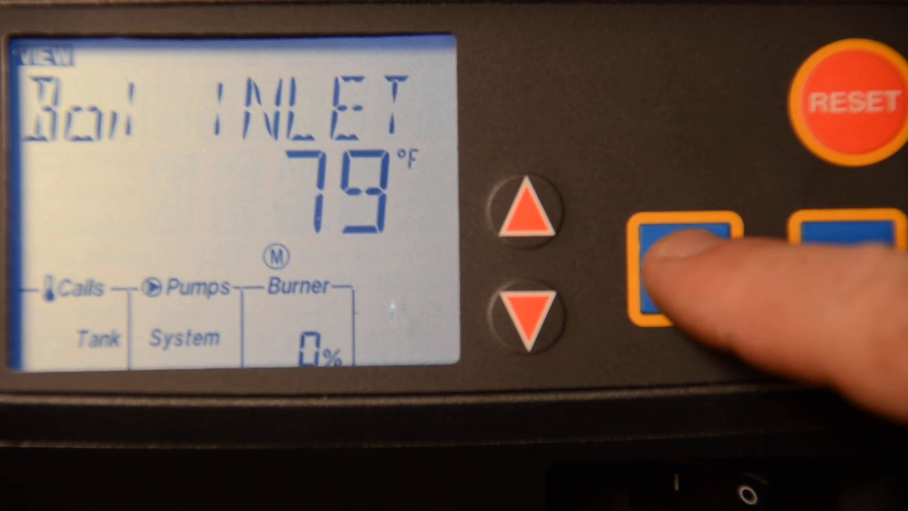
{"action": "left_click", "coordinate": [682, 267]}
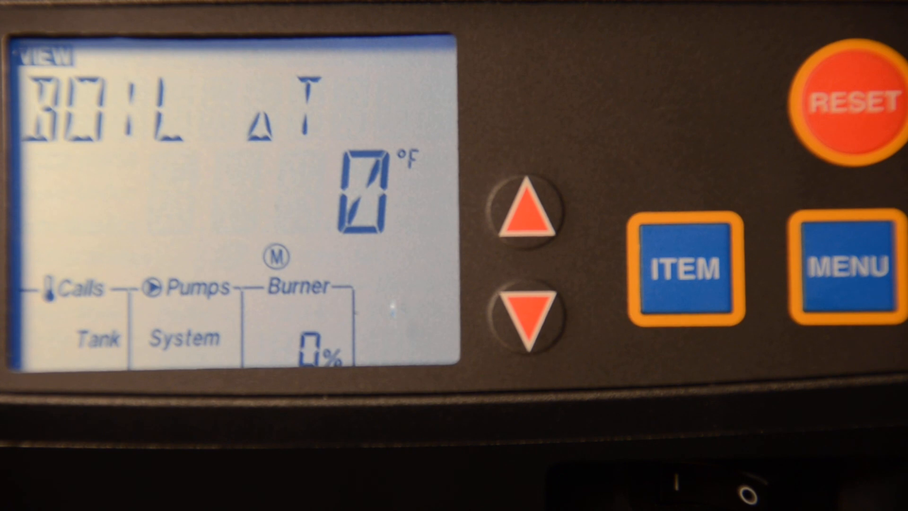